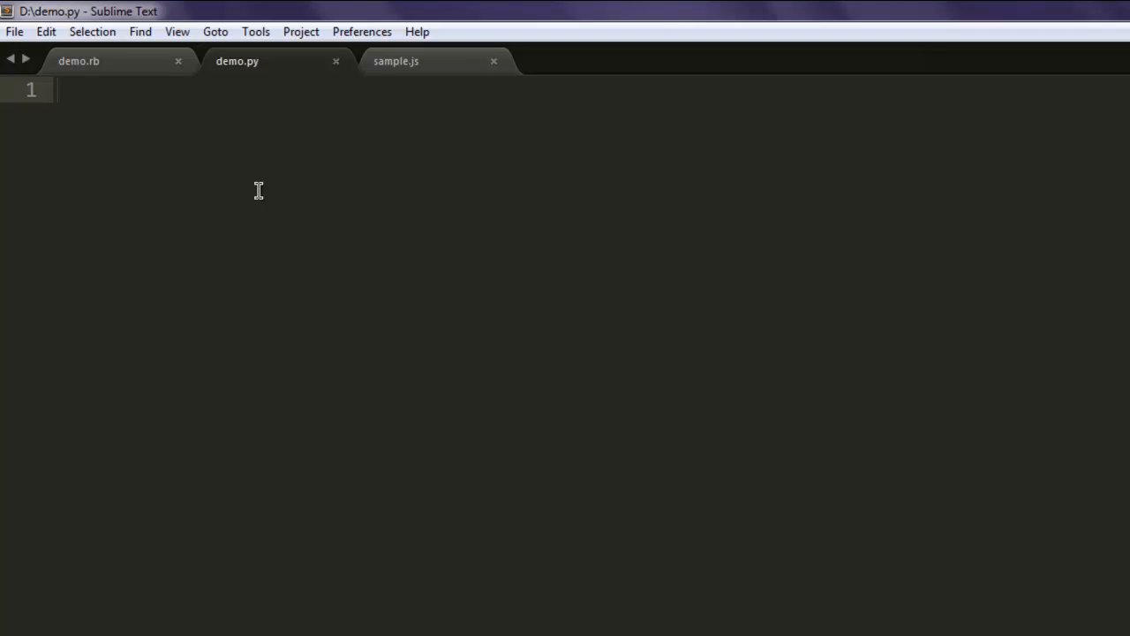
Add the line 'from urllib.parse import urlparse' at the top of demo.py
text(from u)
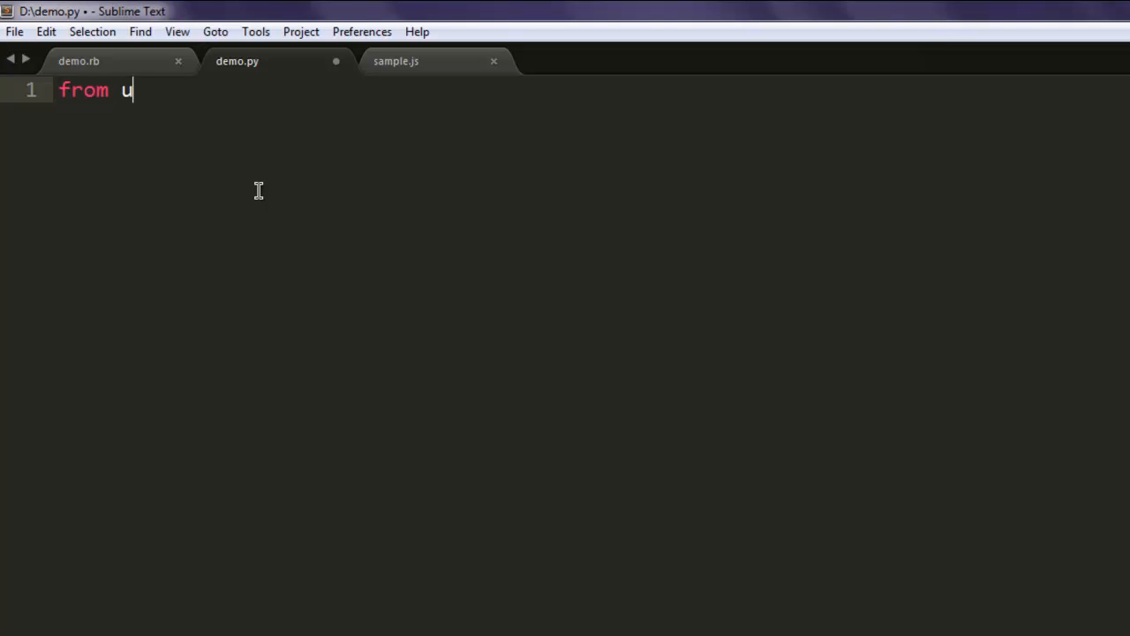
text(rllib.o)
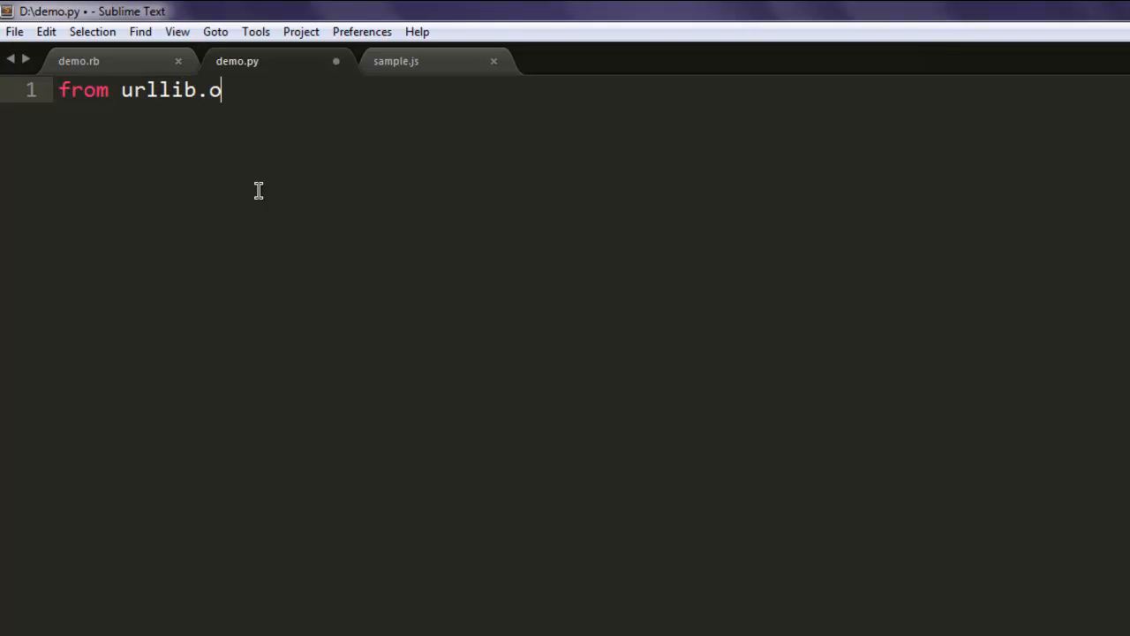
text(pa)
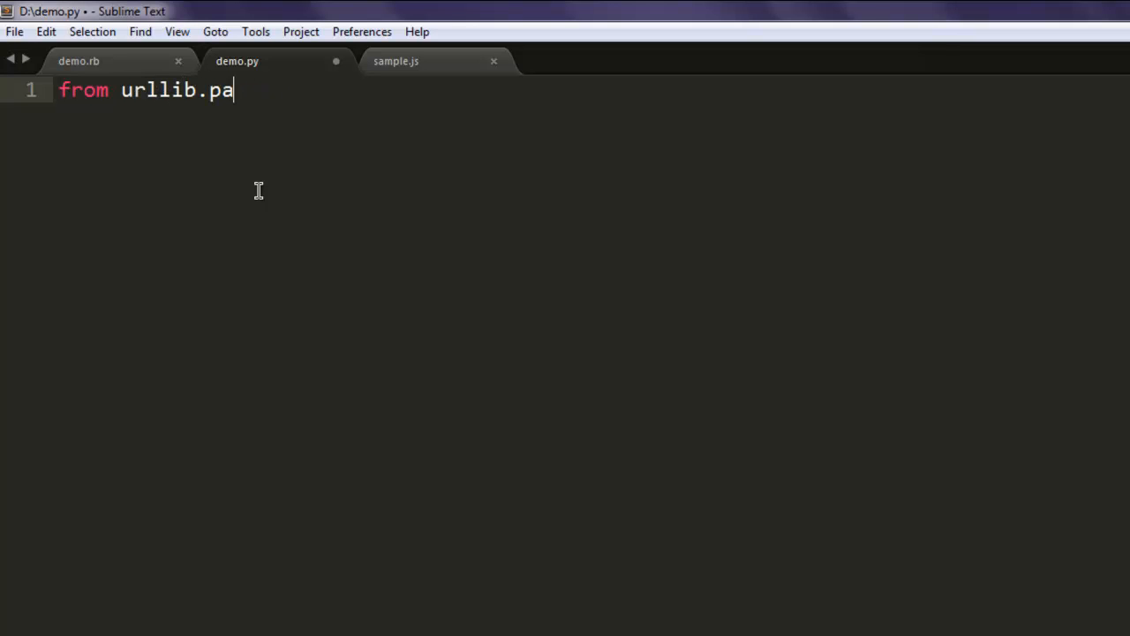
text(rse impor)
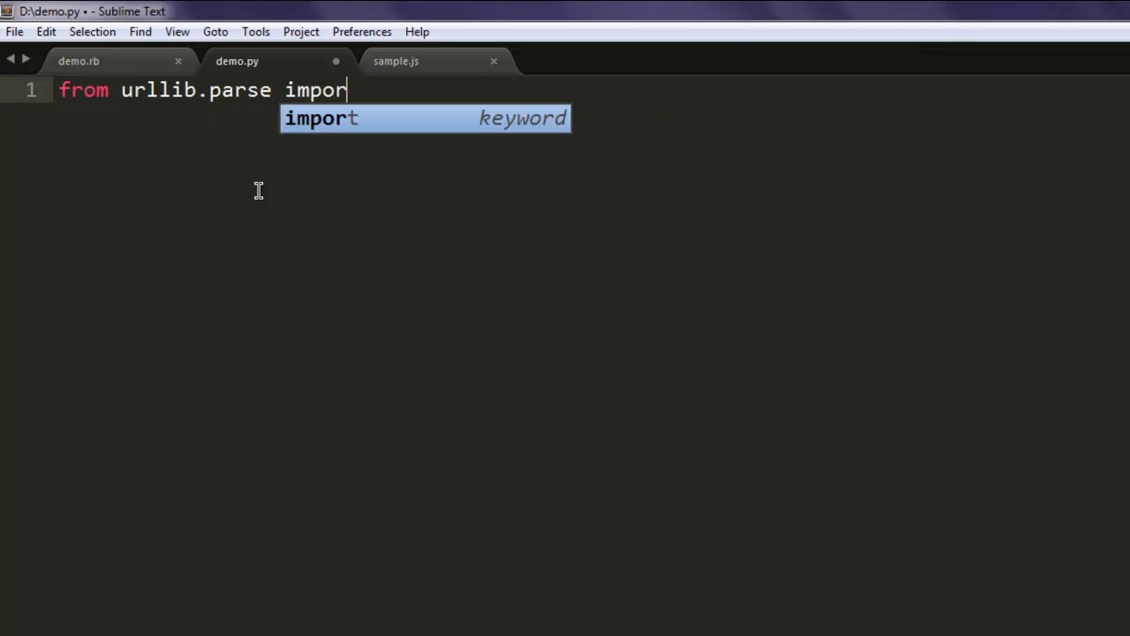
text(t urlpa)
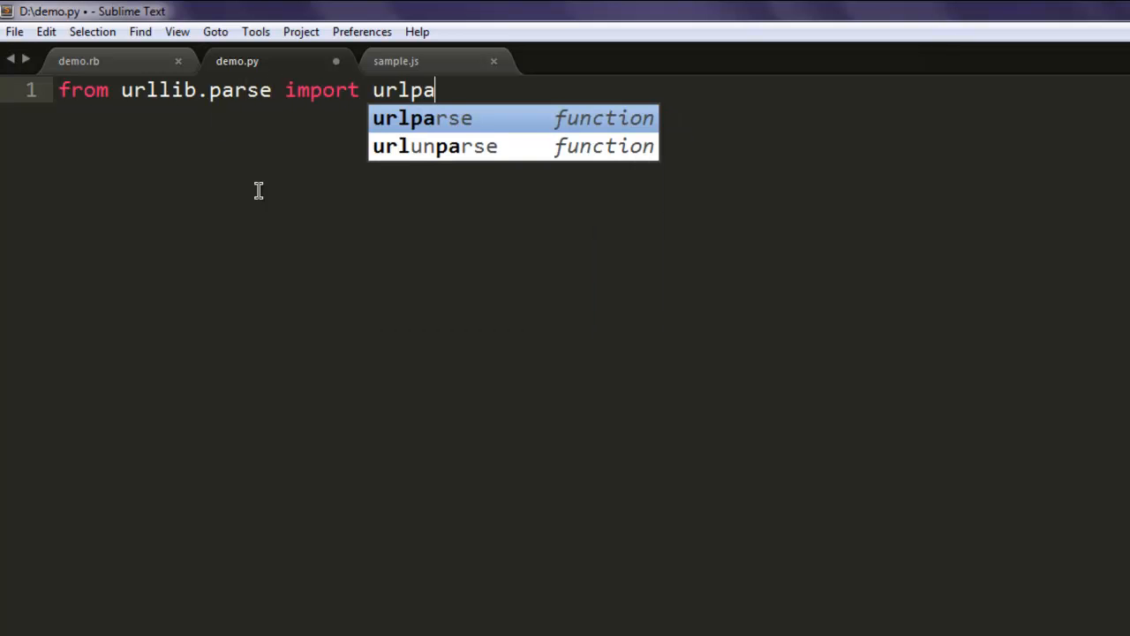
key(Enter)
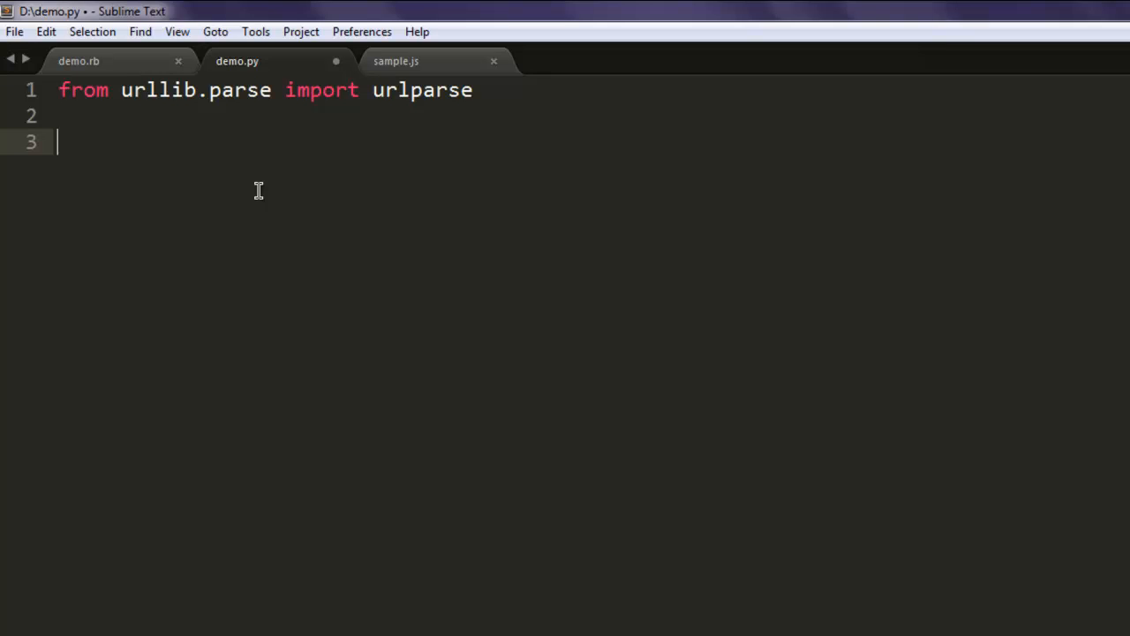
text(url =)
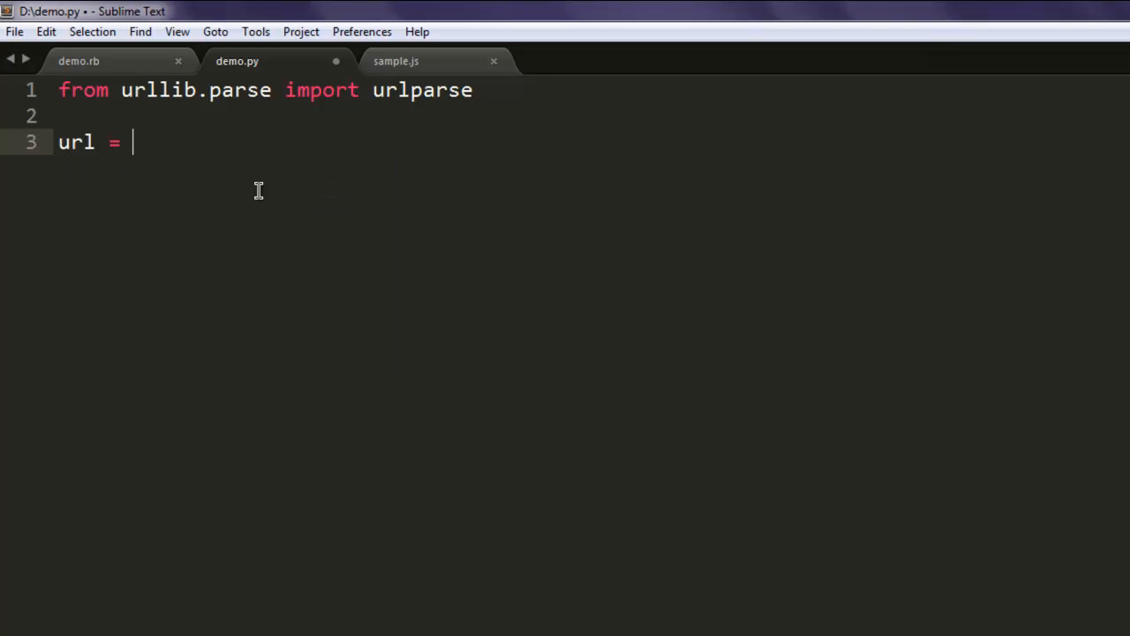
text(')
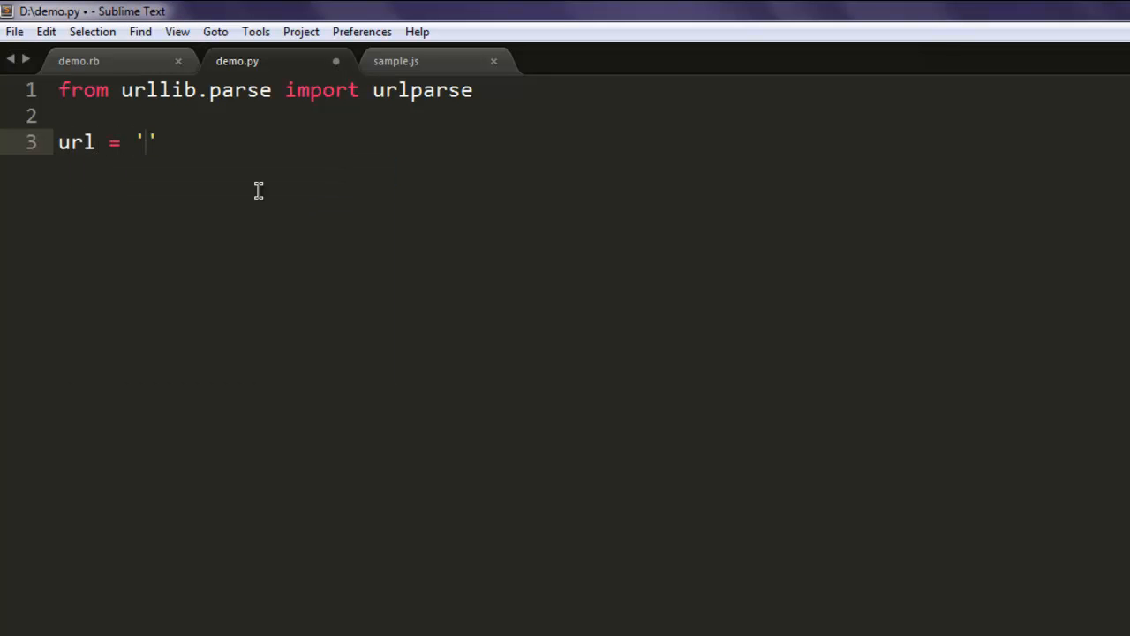
text(http://wi)
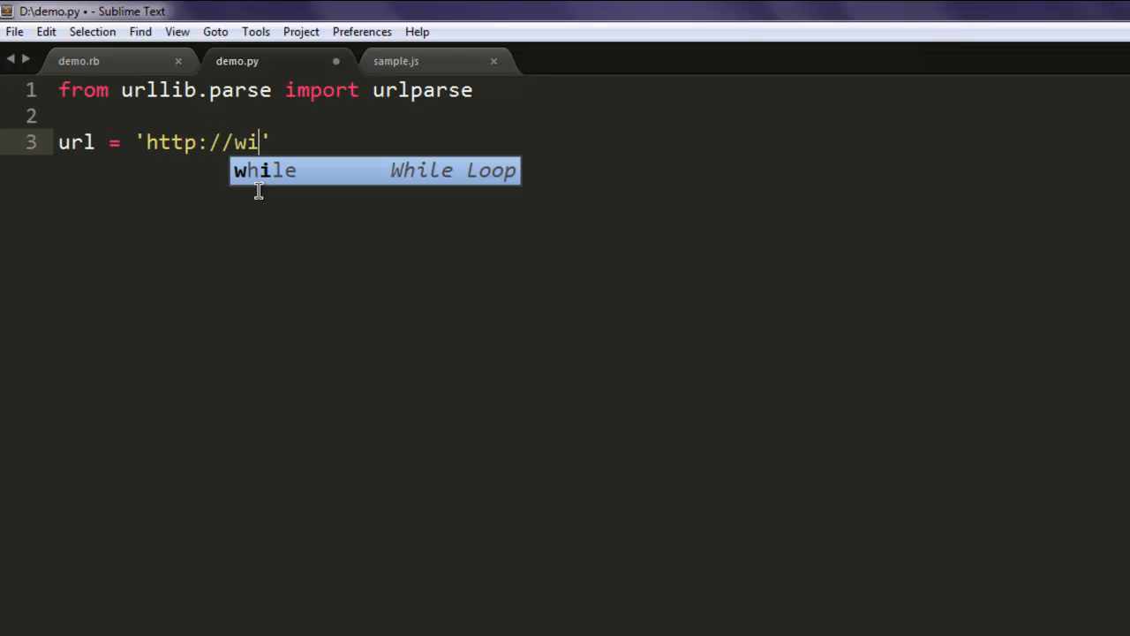
text(kipedia.org)
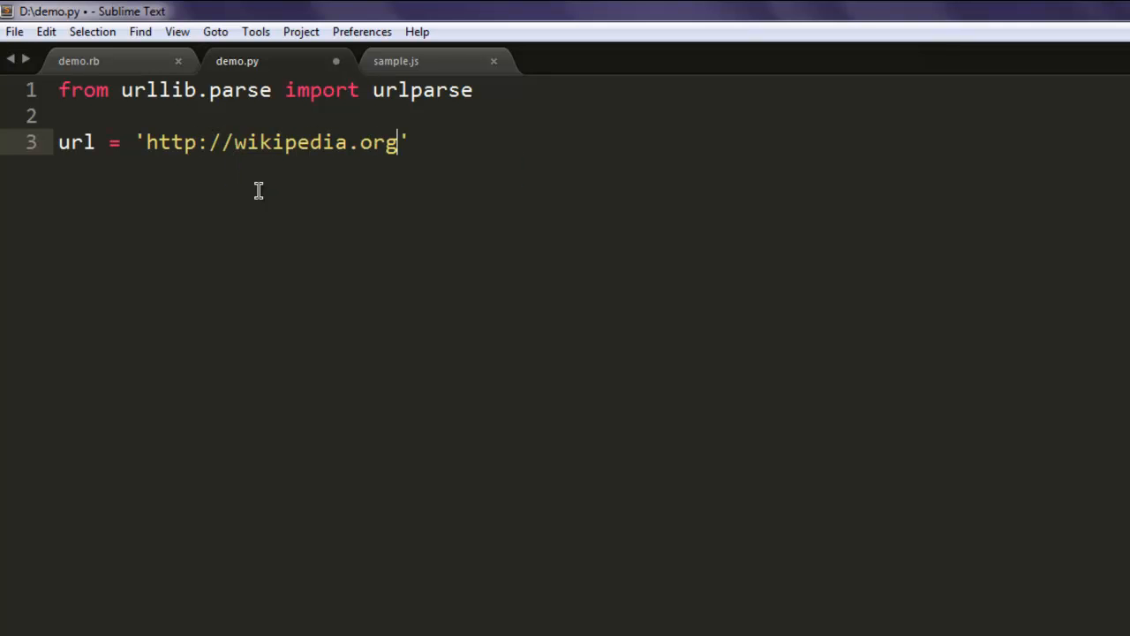
key(Enter)
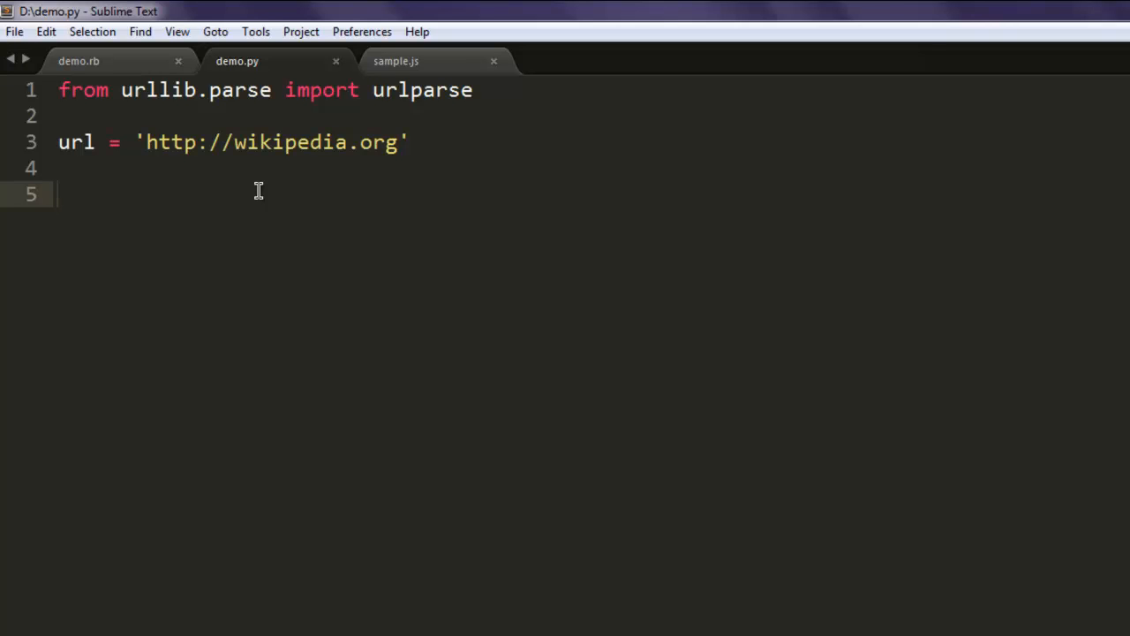
Parse url into obj with urlparse and print obj.scheme
text(obj =)
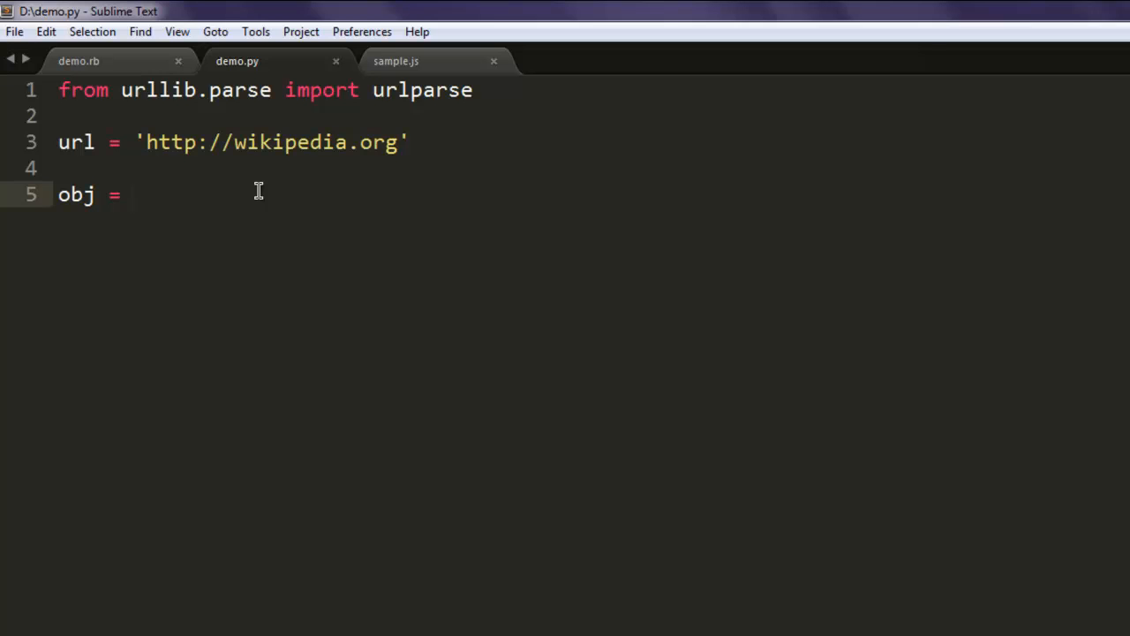
text(urlparse(url)
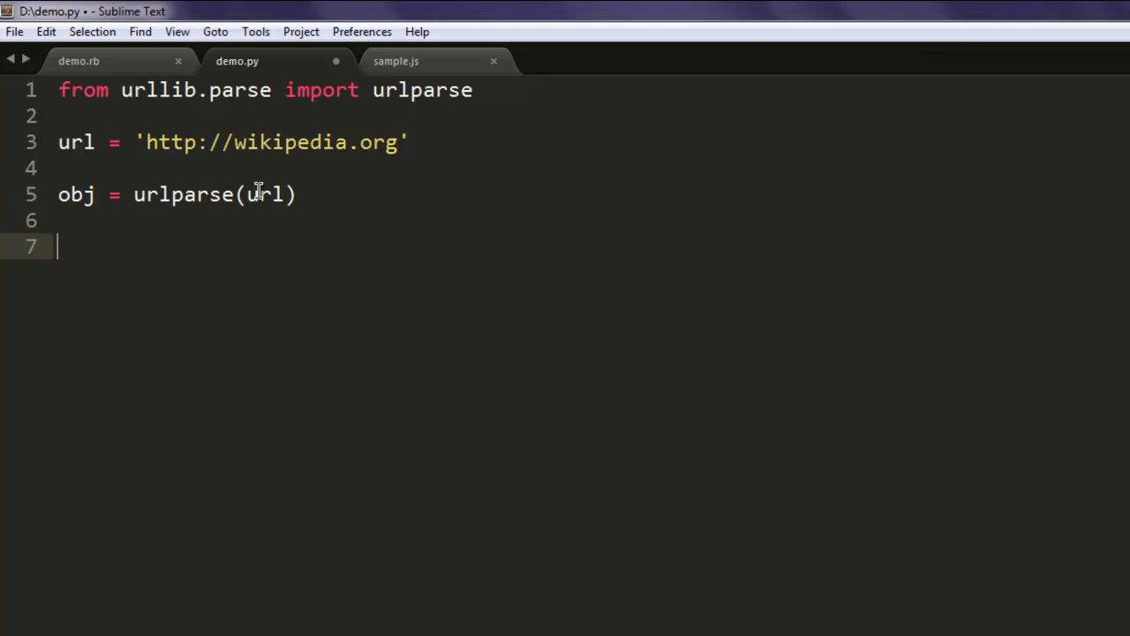
text(print(value))
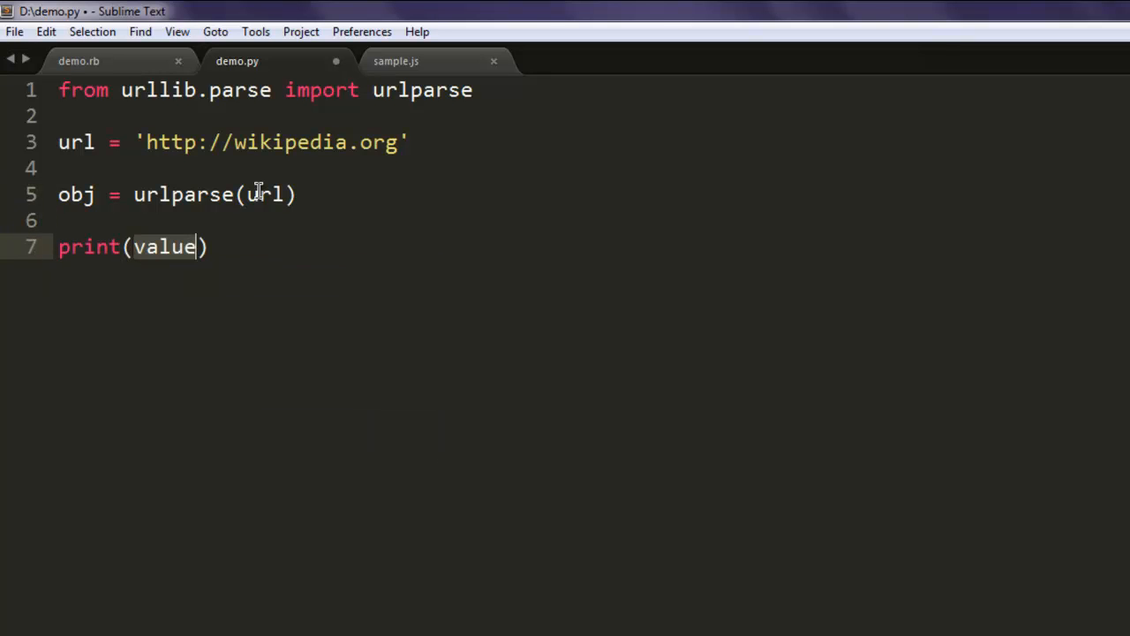
text(obj.)
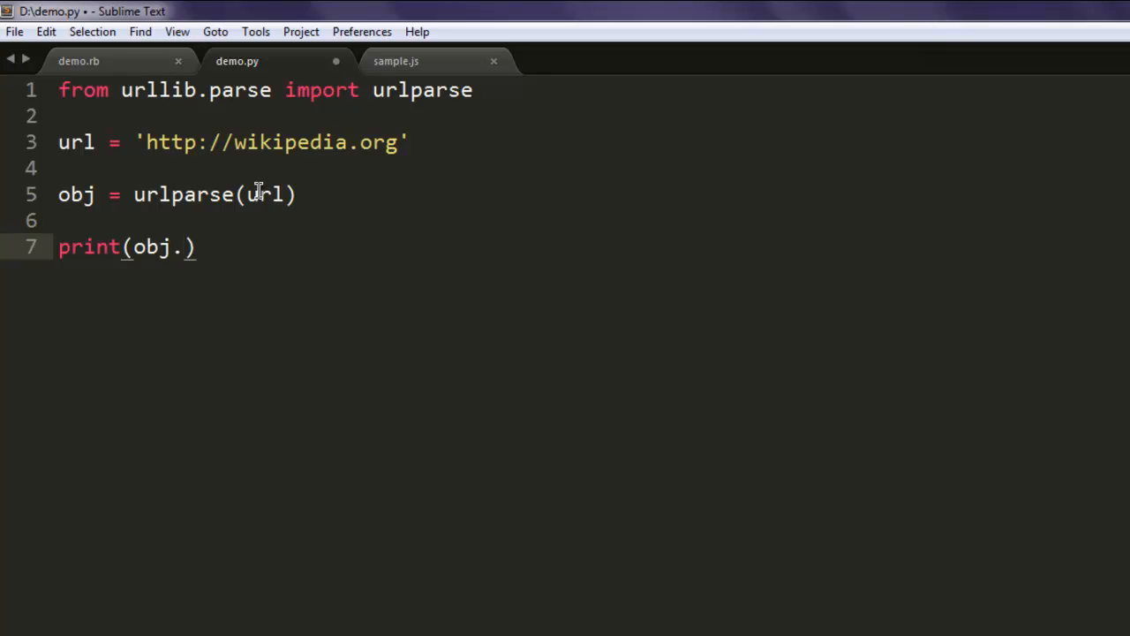
text(scheme)
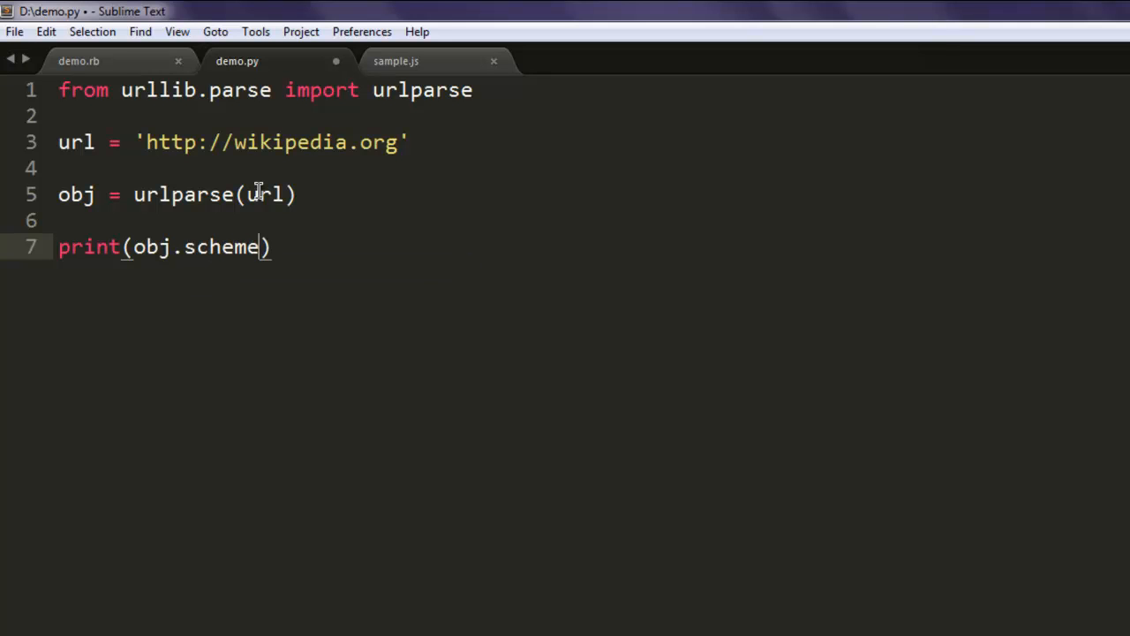
Add print lines for obj.netloc, obj.hostname and obj.geturl()
text(print(value))
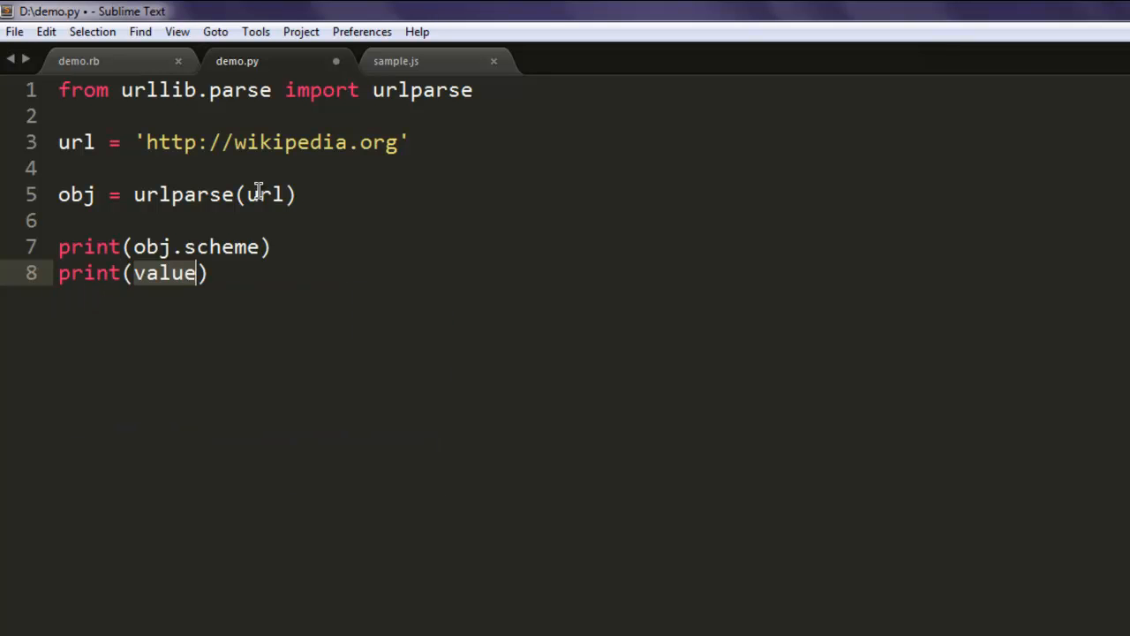
text(obj.)
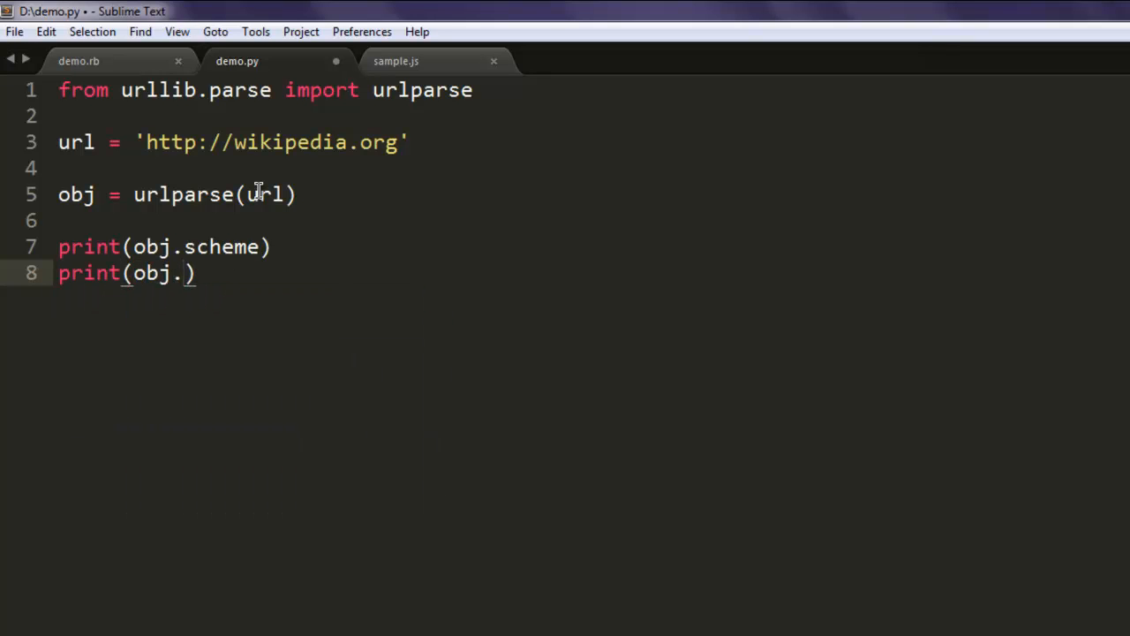
text(netloc)
text(prin)
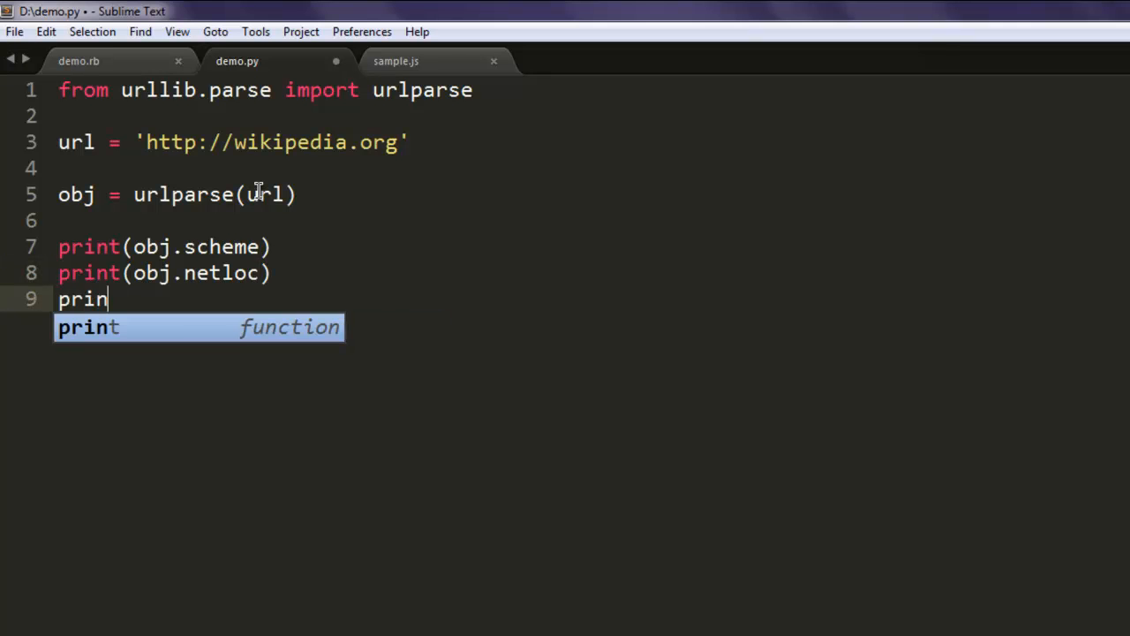
text(t(obj.)
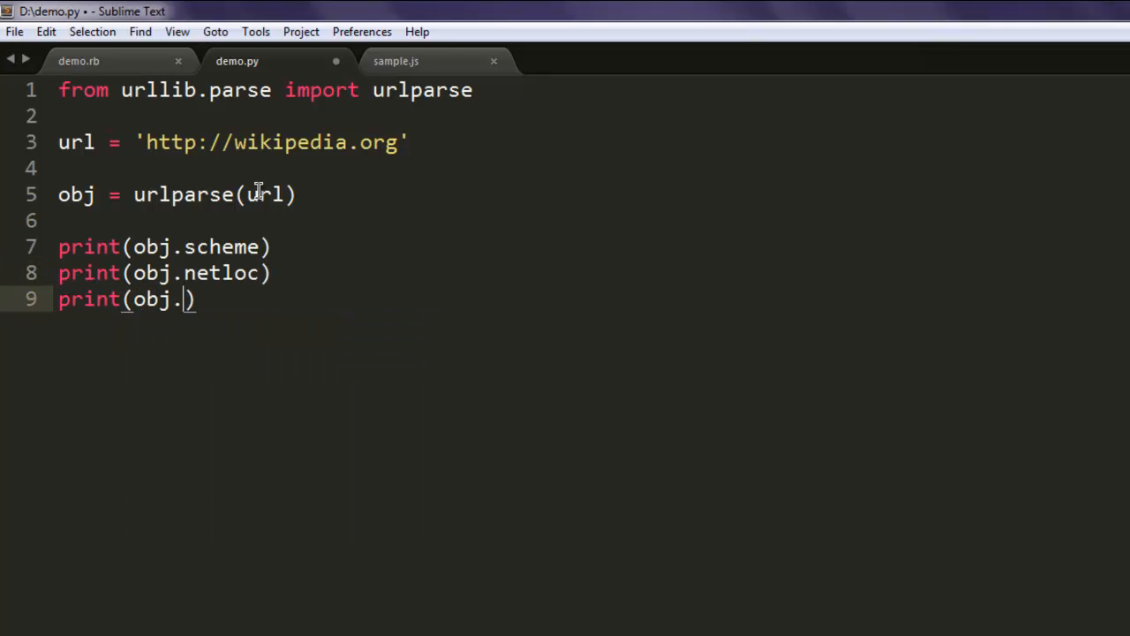
text(hostname)
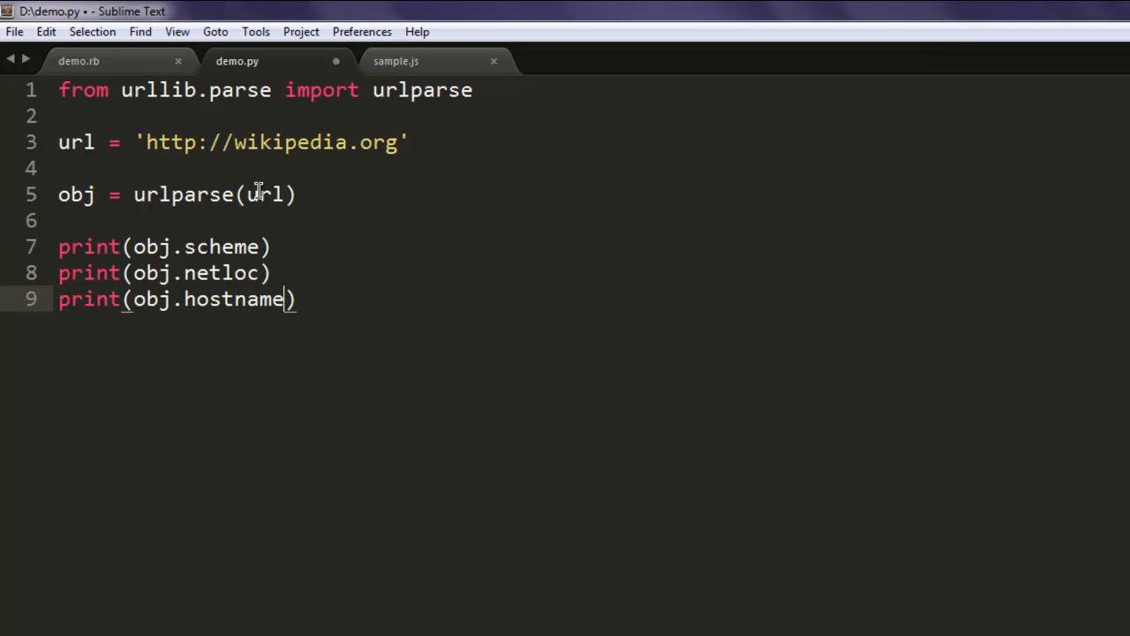
text(print)
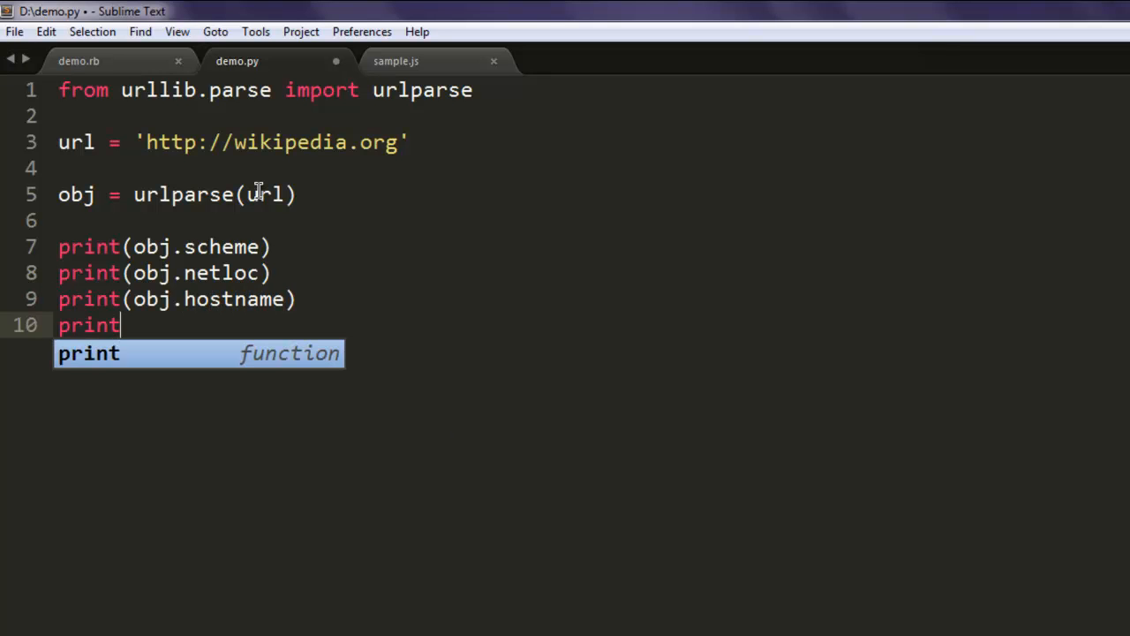
text((obj.)
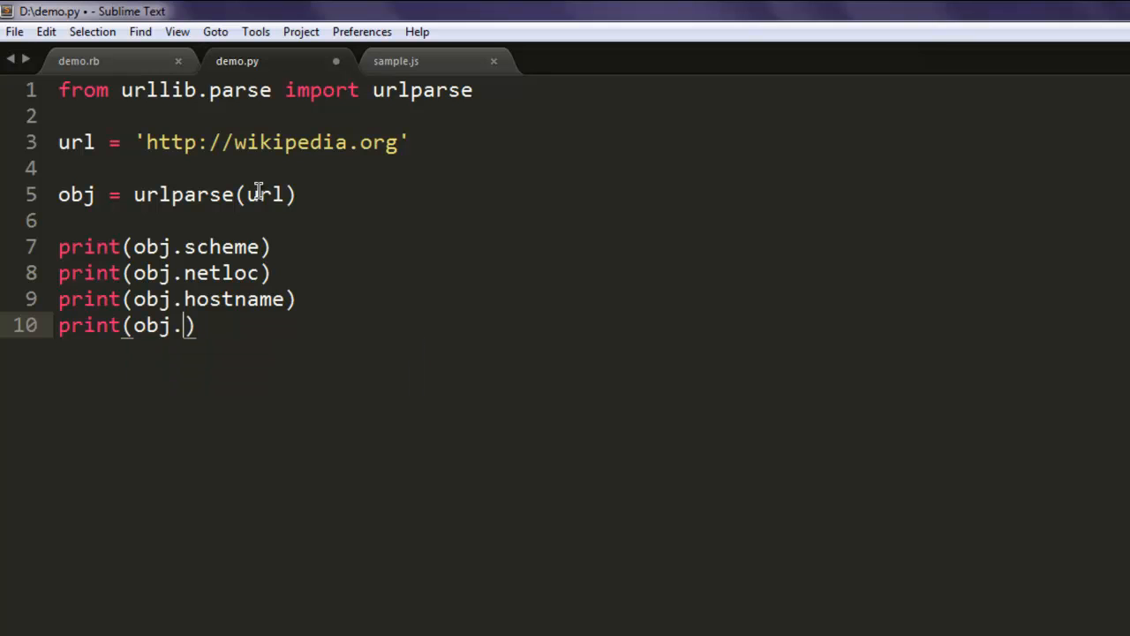
text(geturl)
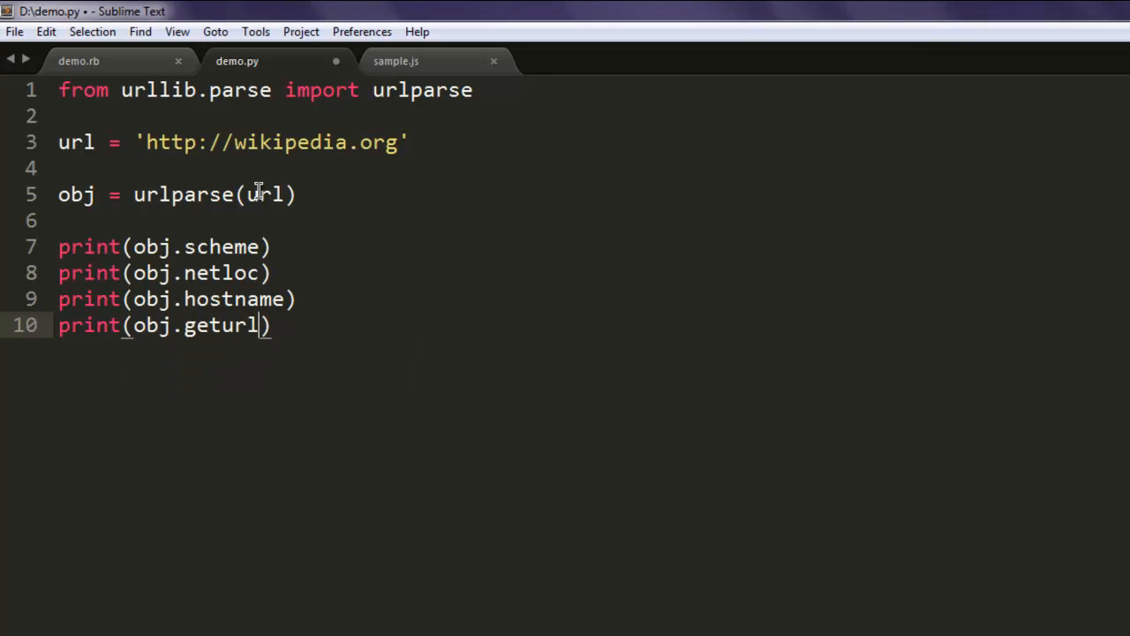
text(())
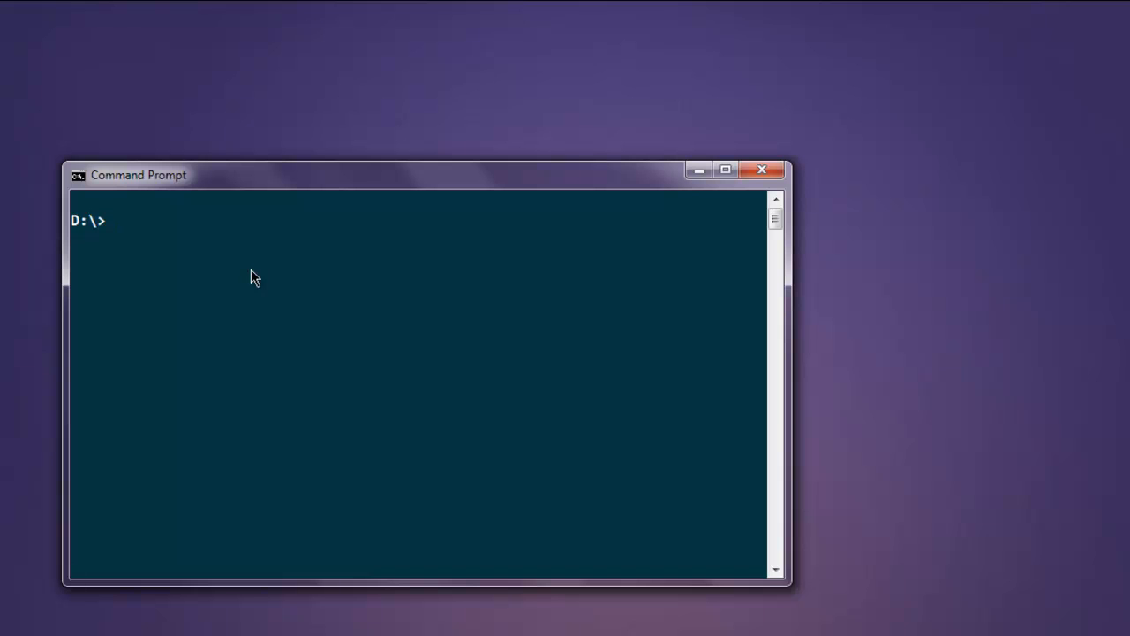
Run the script with 'python demo.py' in Command Prompt
text(python)
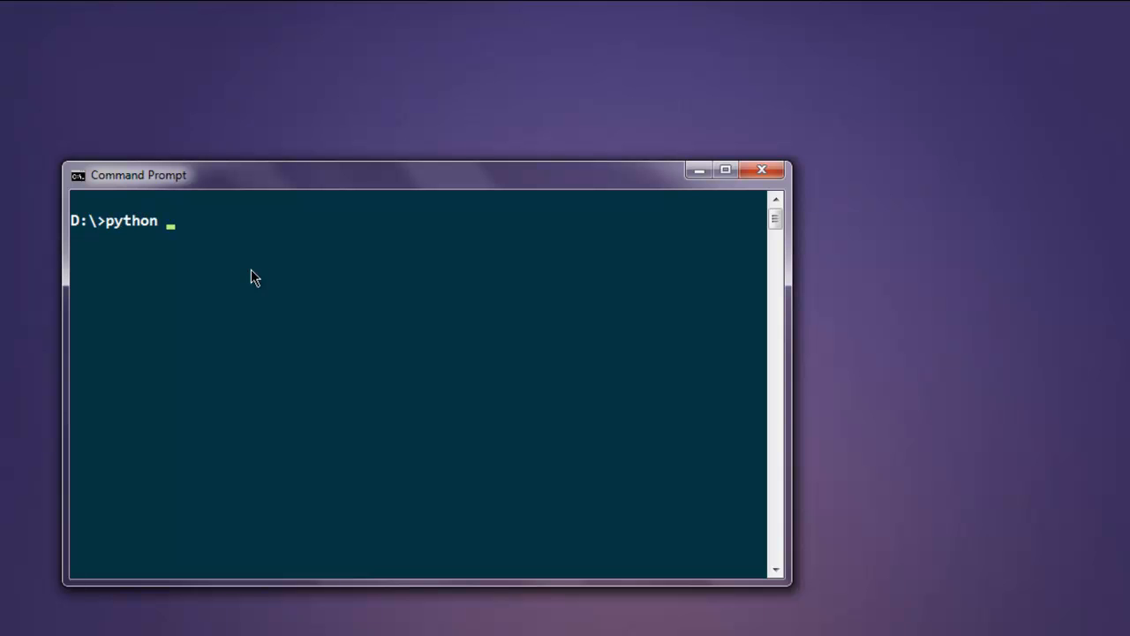
text(demopy)
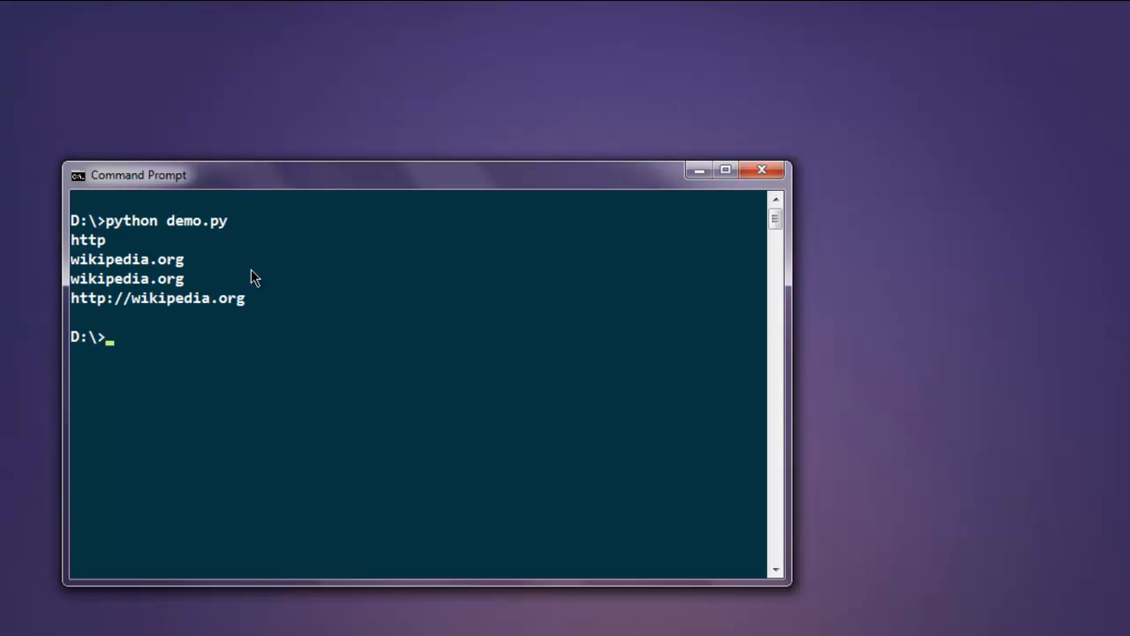
mouse_move(104, 250)
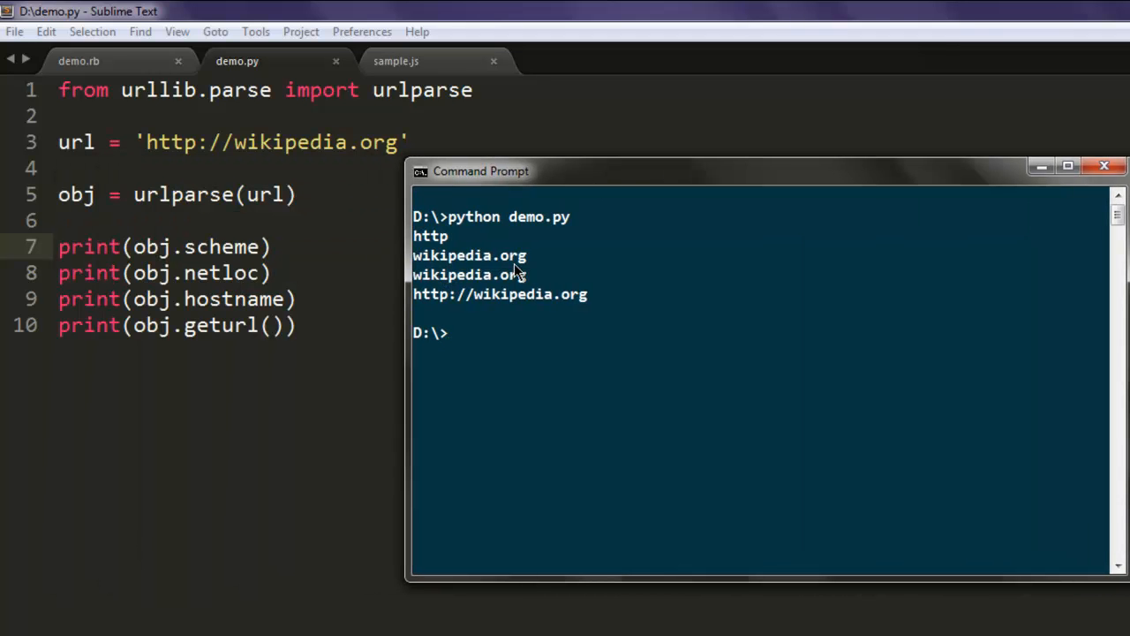
mouse_move(521, 288)
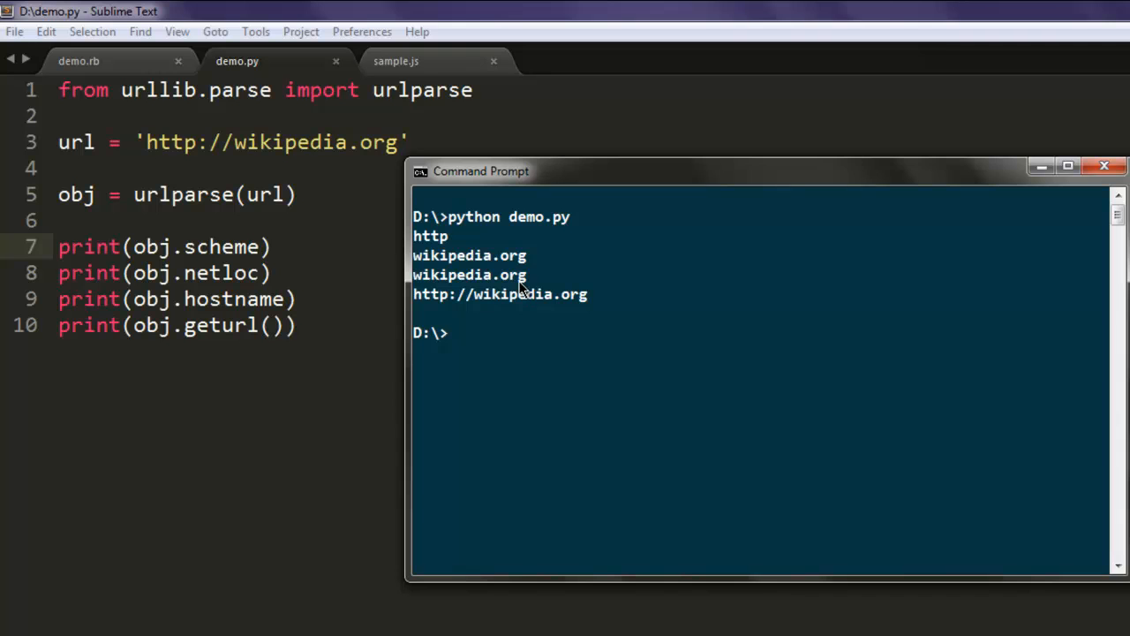
mouse_move(485, 328)
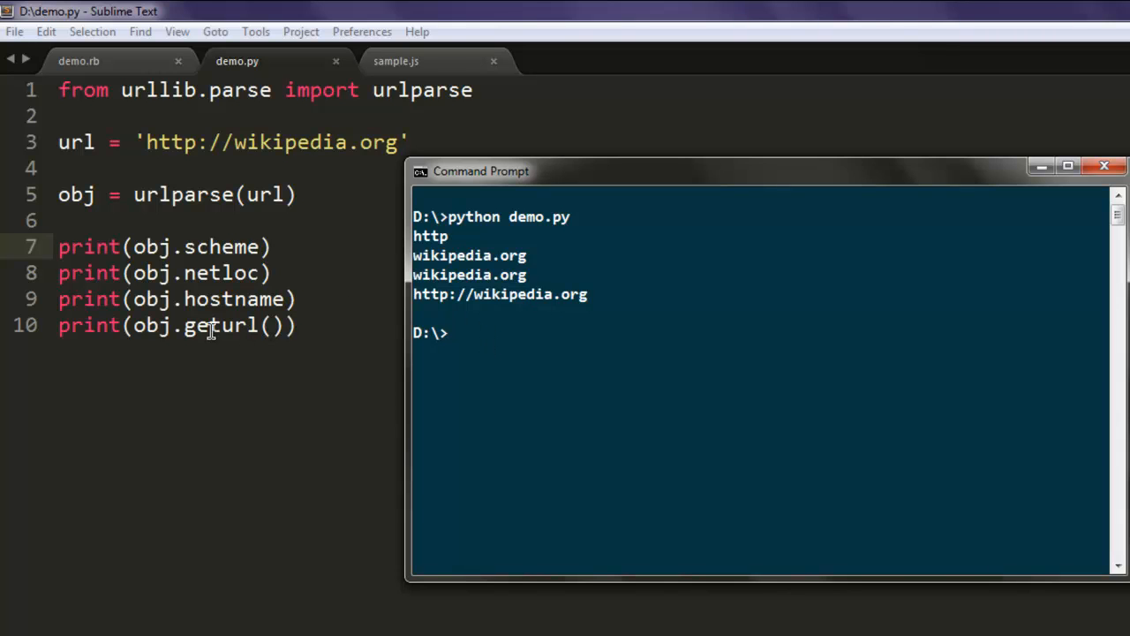
mouse_move(471, 300)
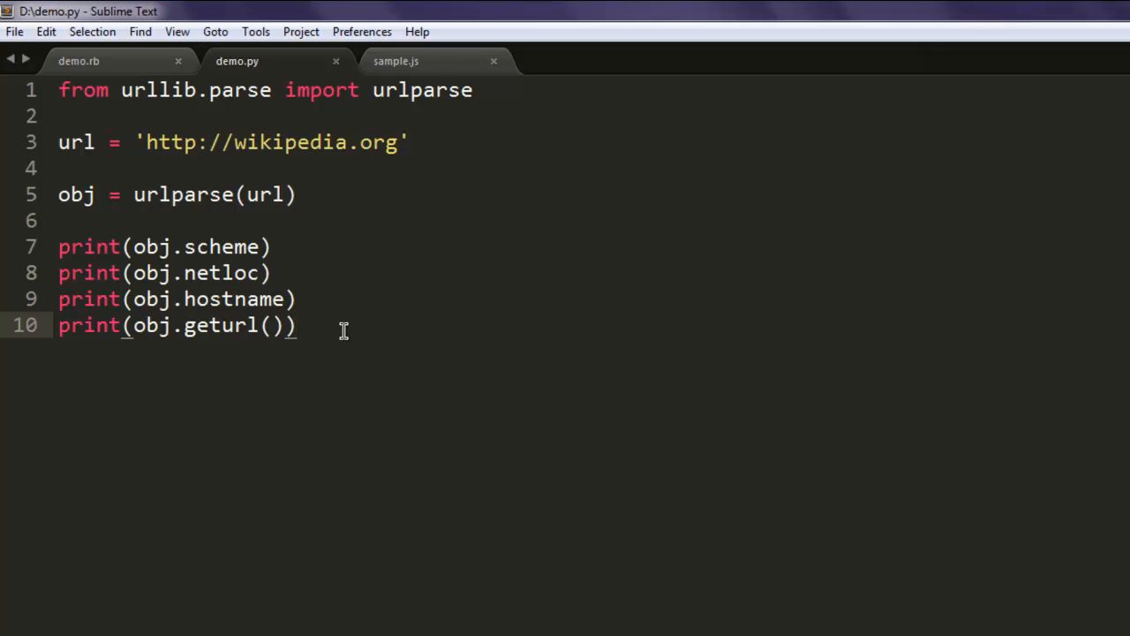
Add and save print(obj.port), then add print(obj.path) below it
text(print)
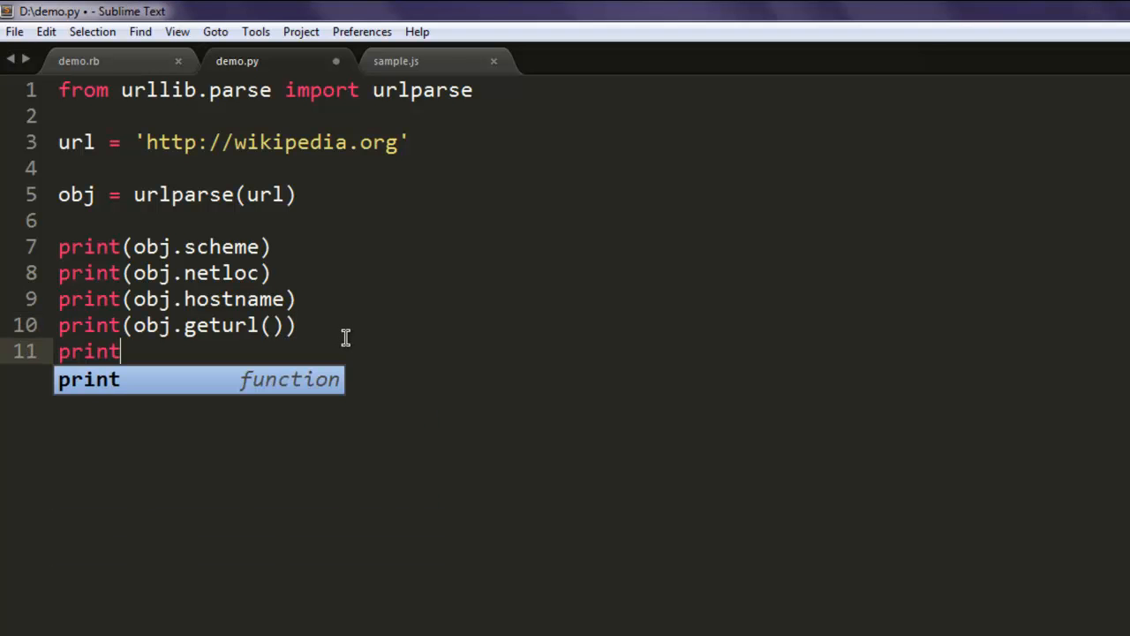
text((obj.)
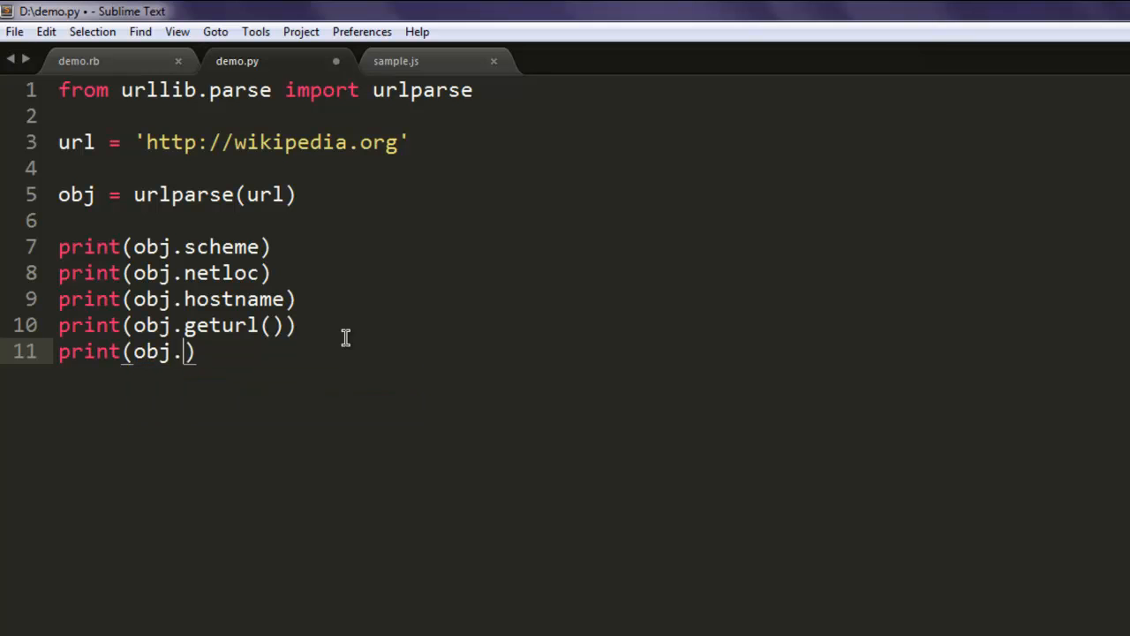
text(port)
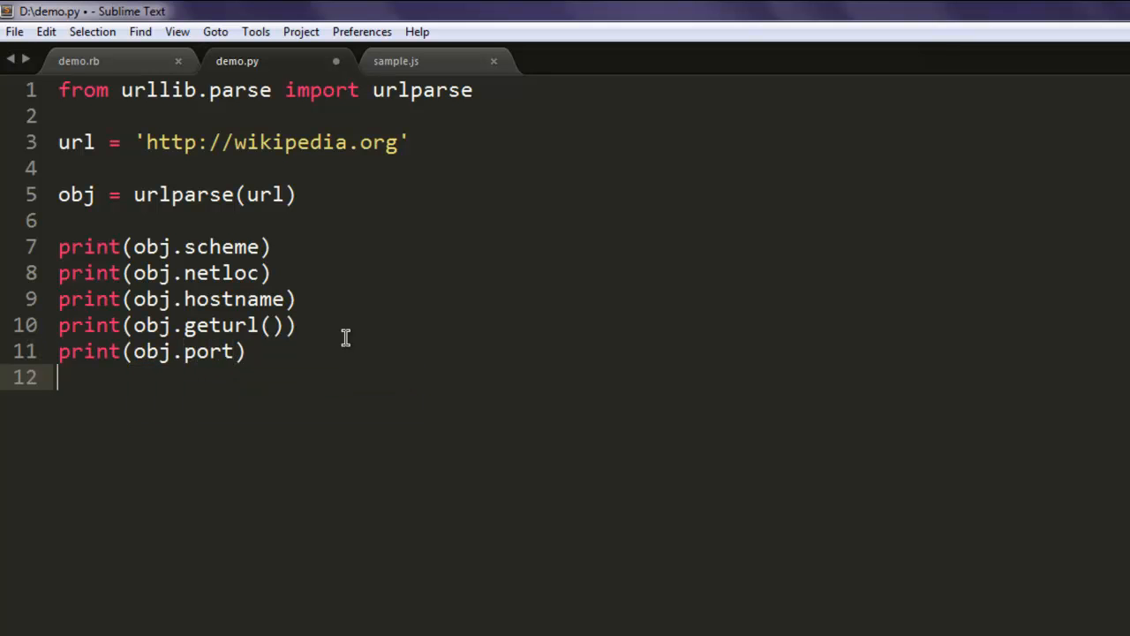
key(ctrl+s)
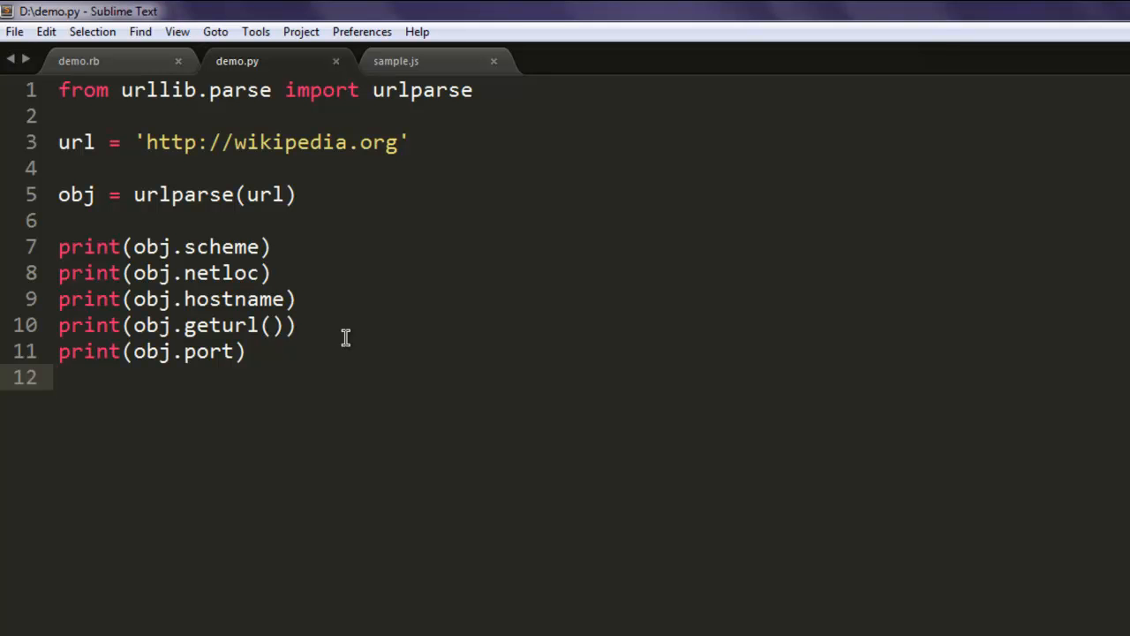
text(print(value))
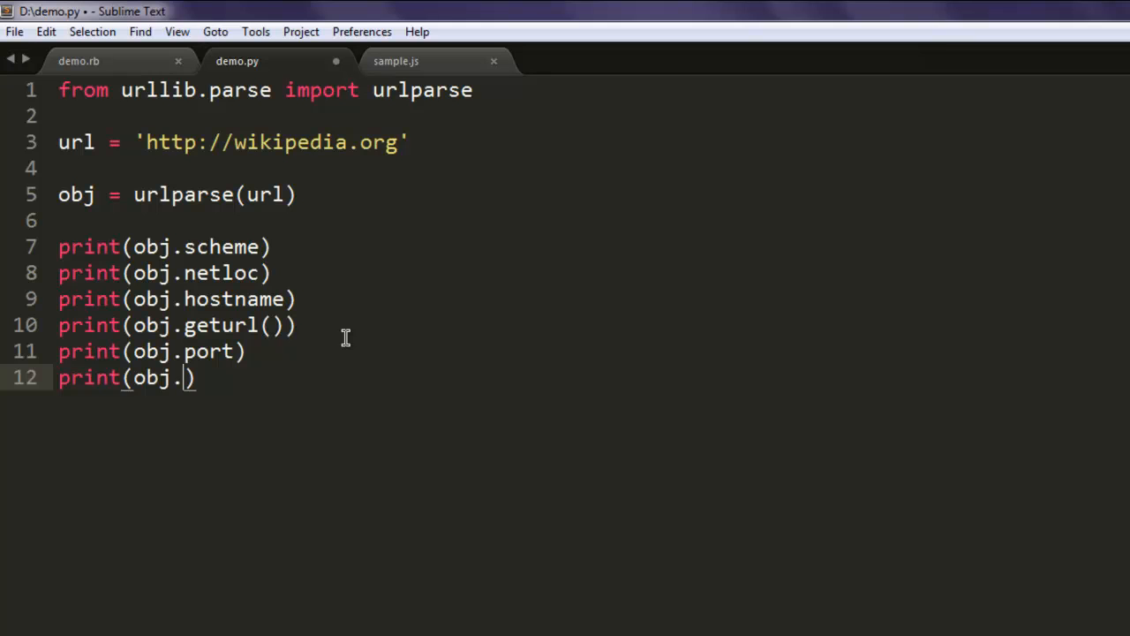
text(p)
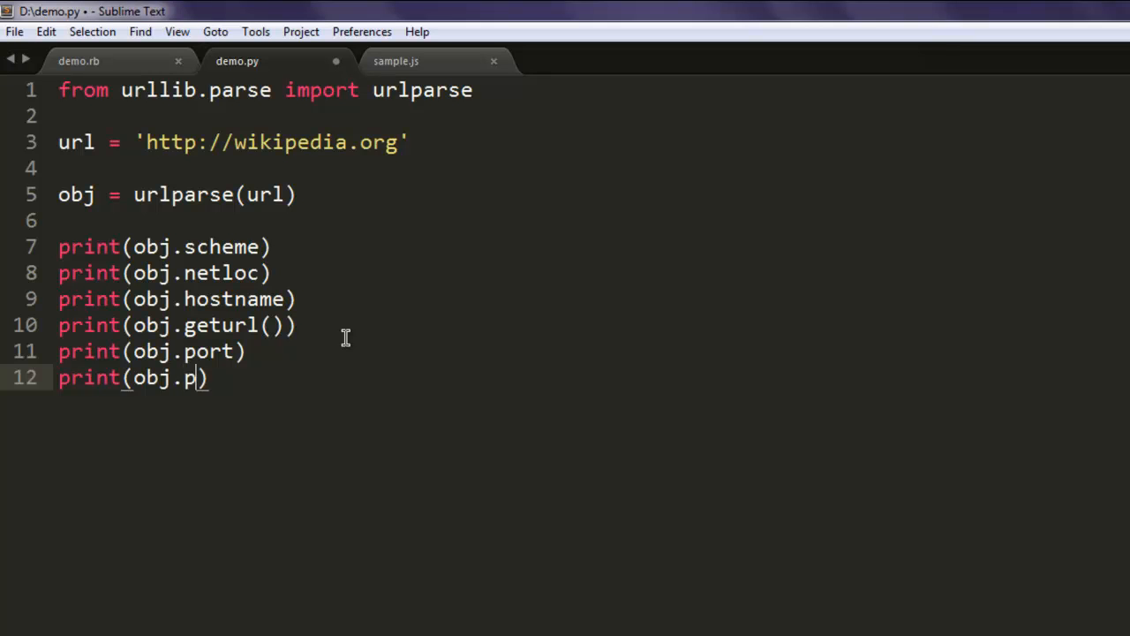
text(ath)
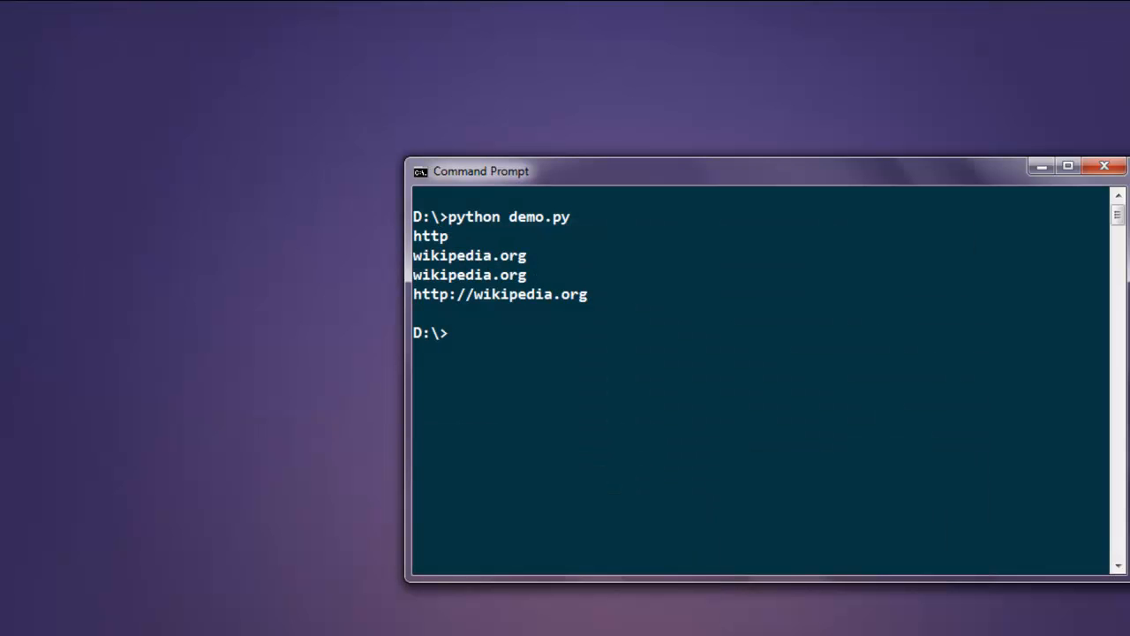
mouse_move(536, 173)
text(python demo.py)
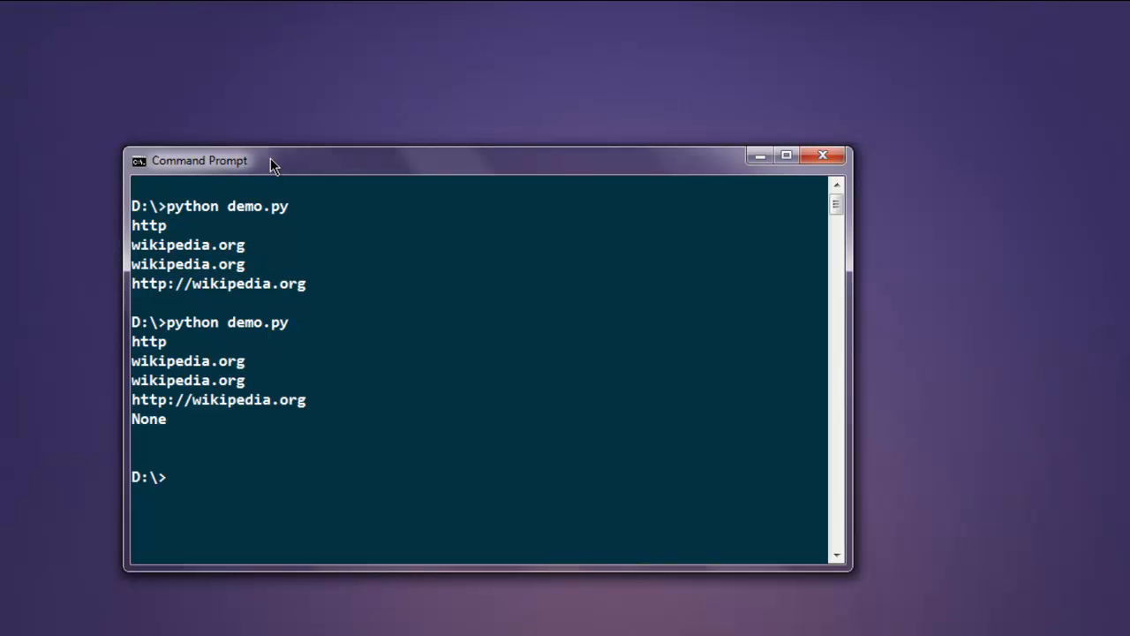
mouse_move(148, 446)
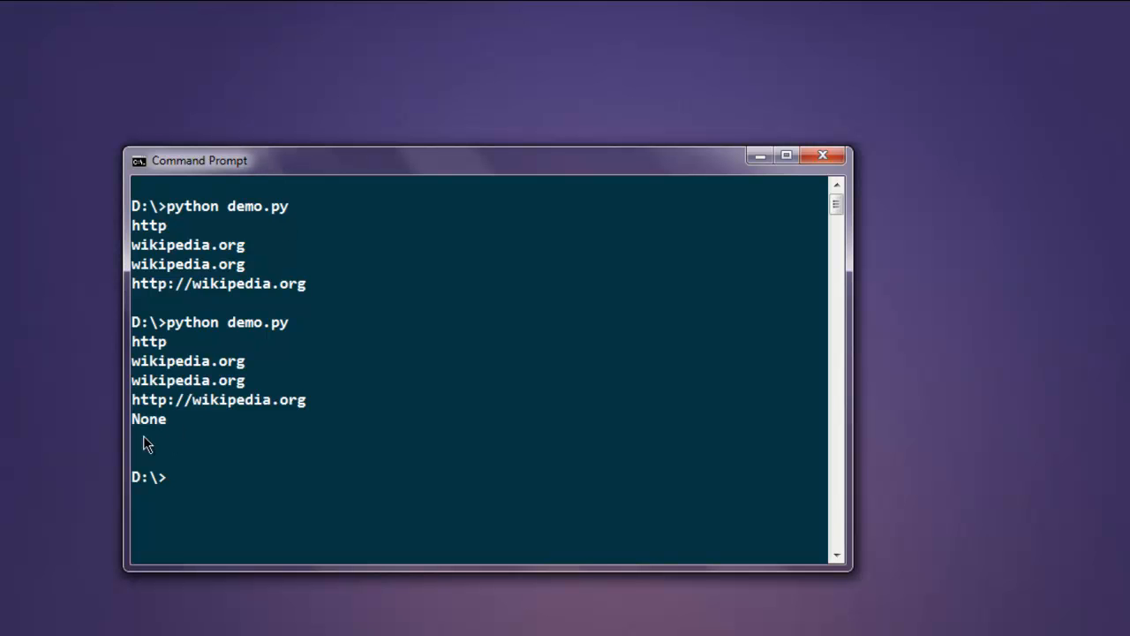